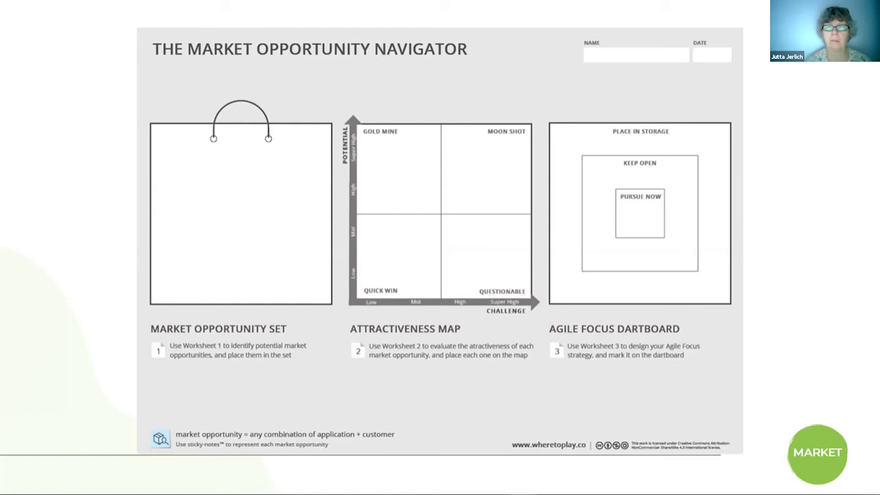
pyautogui.moveTo(535, 192)
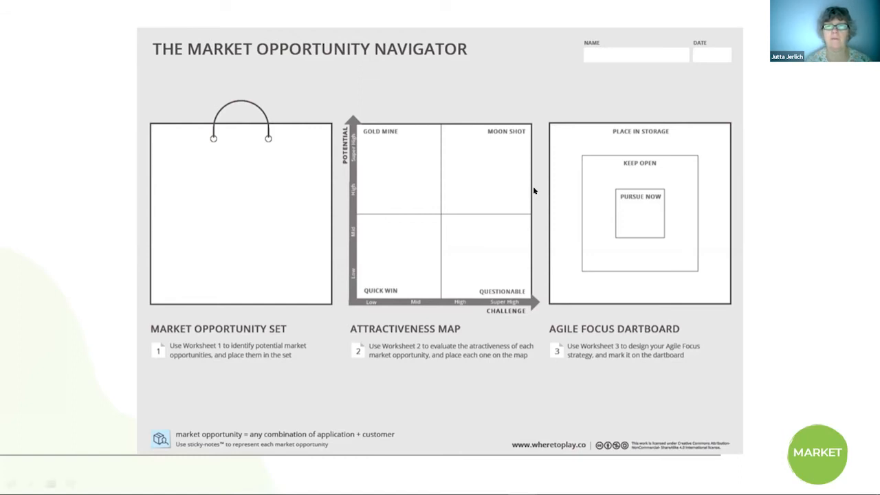